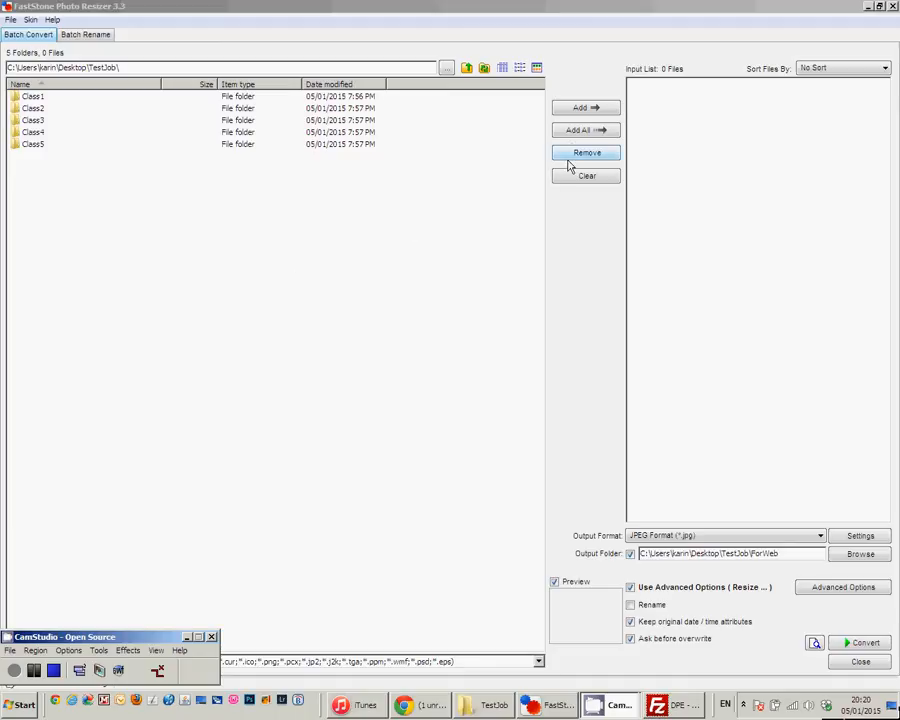
Add all five Class folders (40 files) to the input list and start choosing an output folder.
{"action": "left_click", "coordinate": [586, 130]}
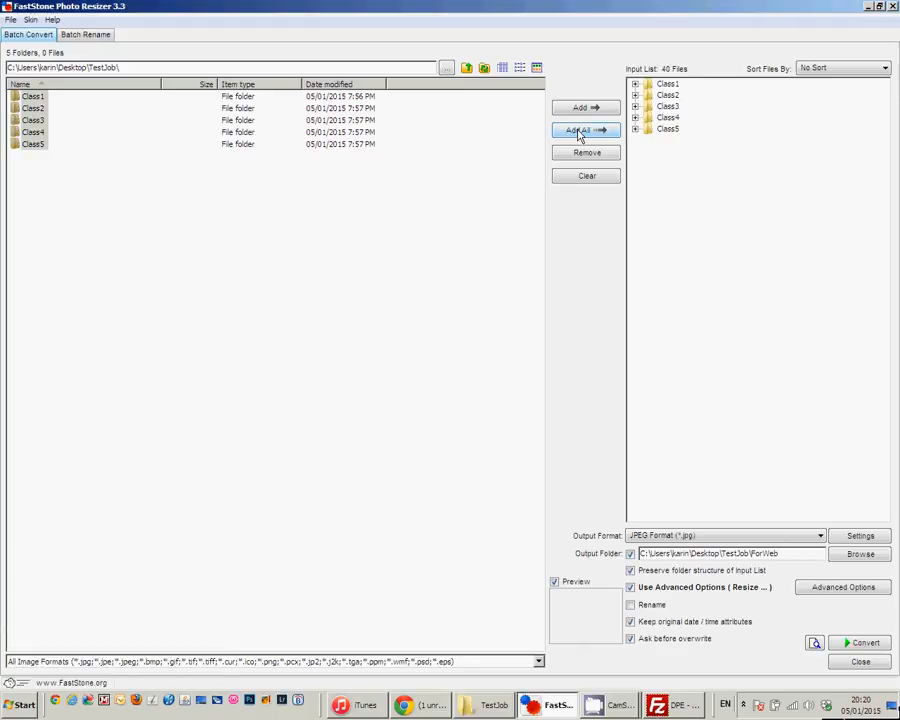
{"action": "left_click", "coordinate": [636, 128]}
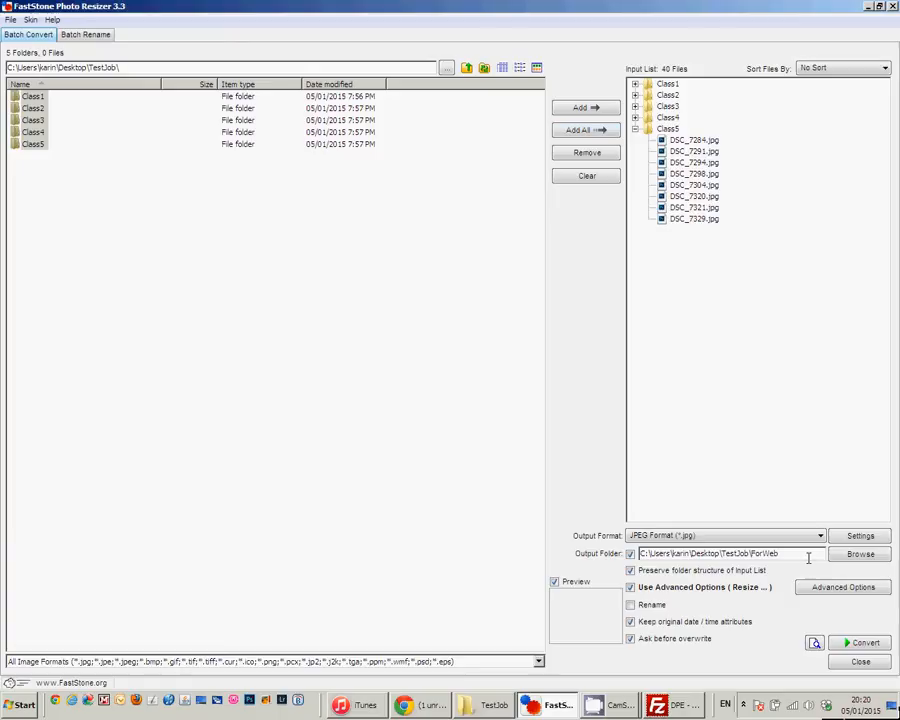
{"action": "left_click", "coordinate": [860, 554]}
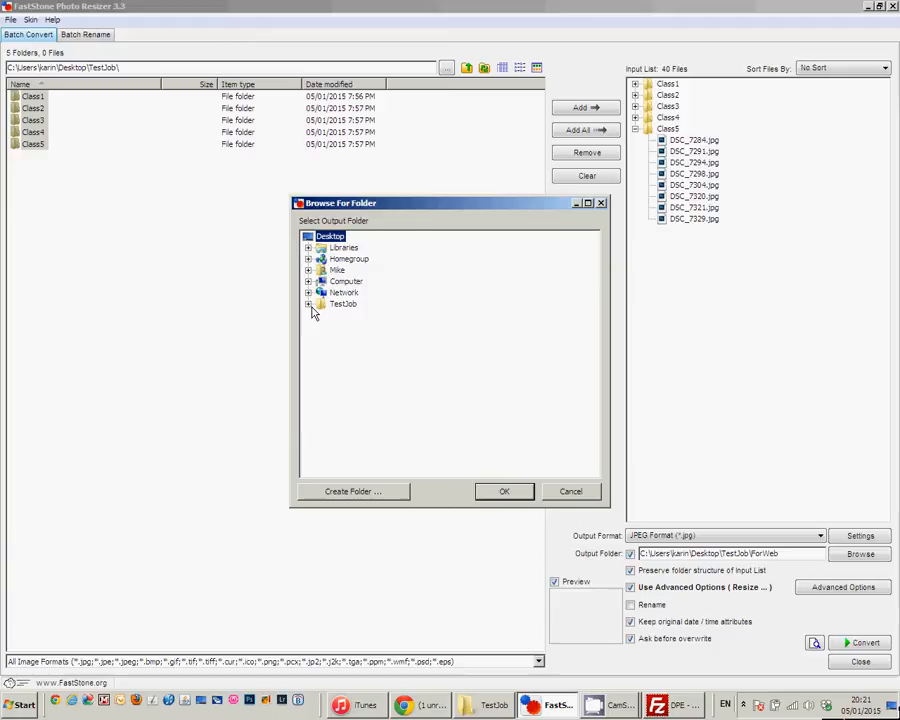
Create a new WebSize folder on the Desktop and confirm it as the output folder.
{"action": "left_click", "coordinate": [308, 304]}
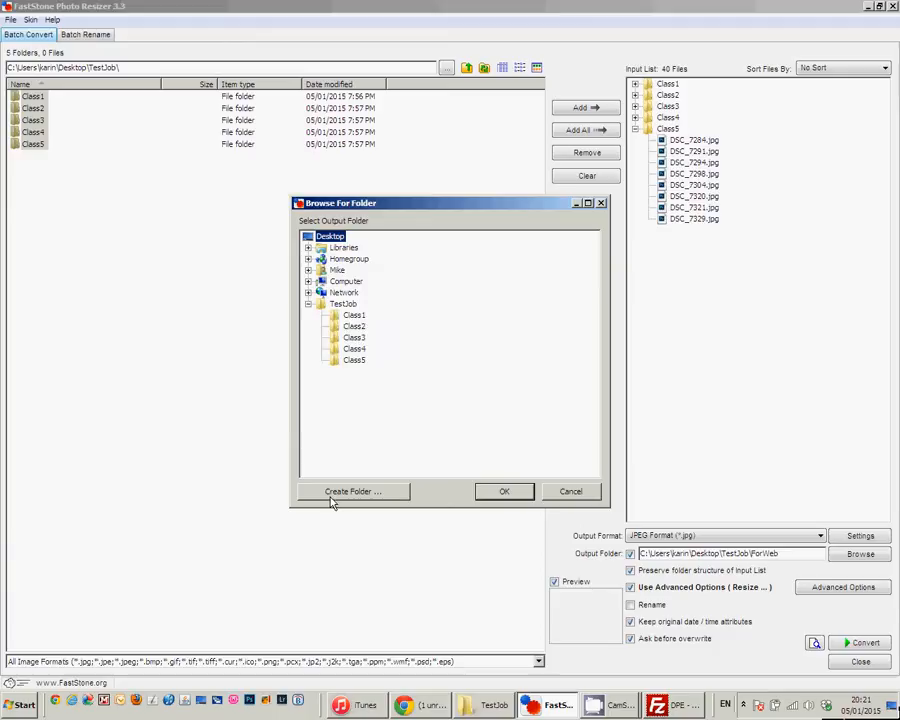
{"action": "left_click", "coordinate": [352, 492]}
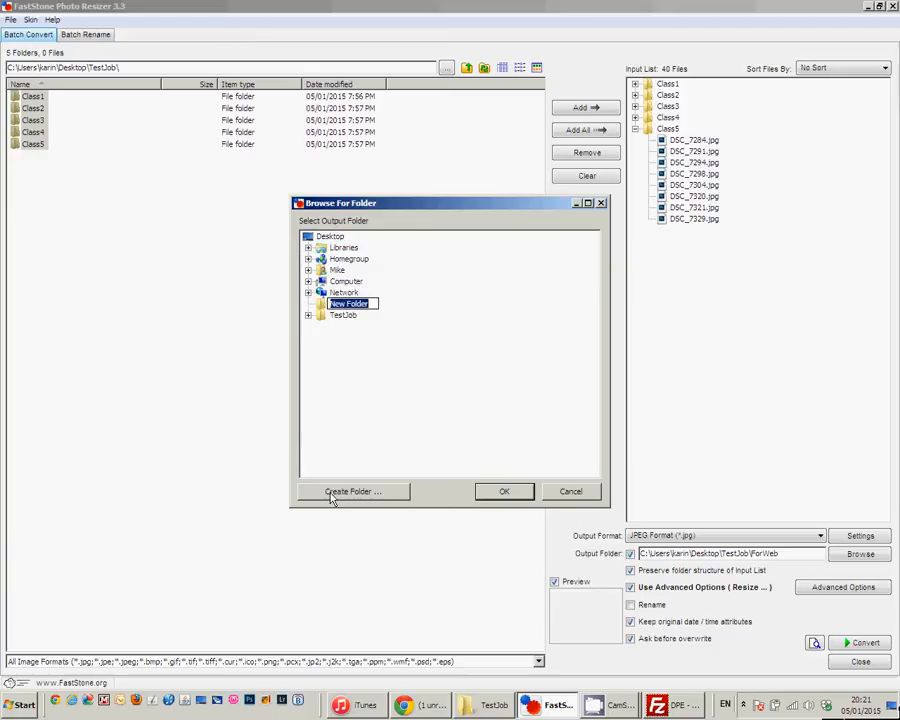
{"action": "type", "text": "W"}
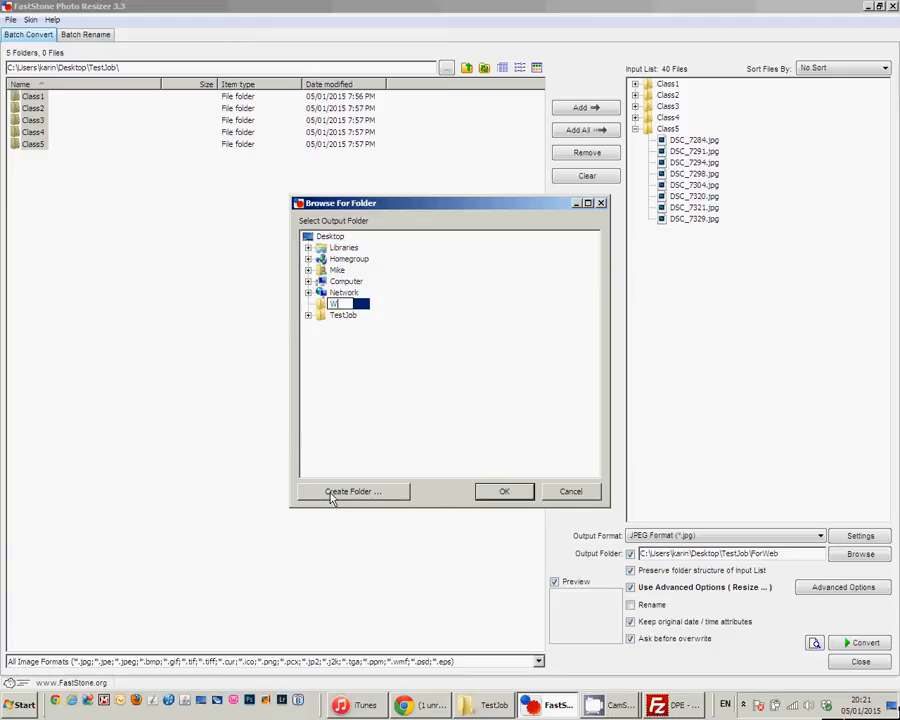
{"action": "type", "text": "eb"}
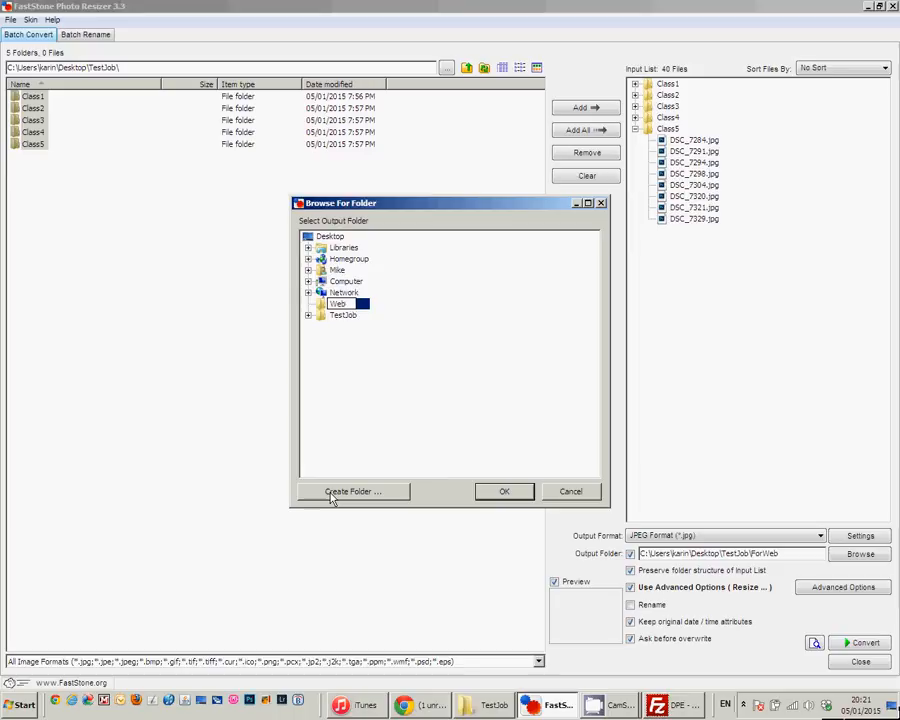
{"action": "type", "text": "Sit"}
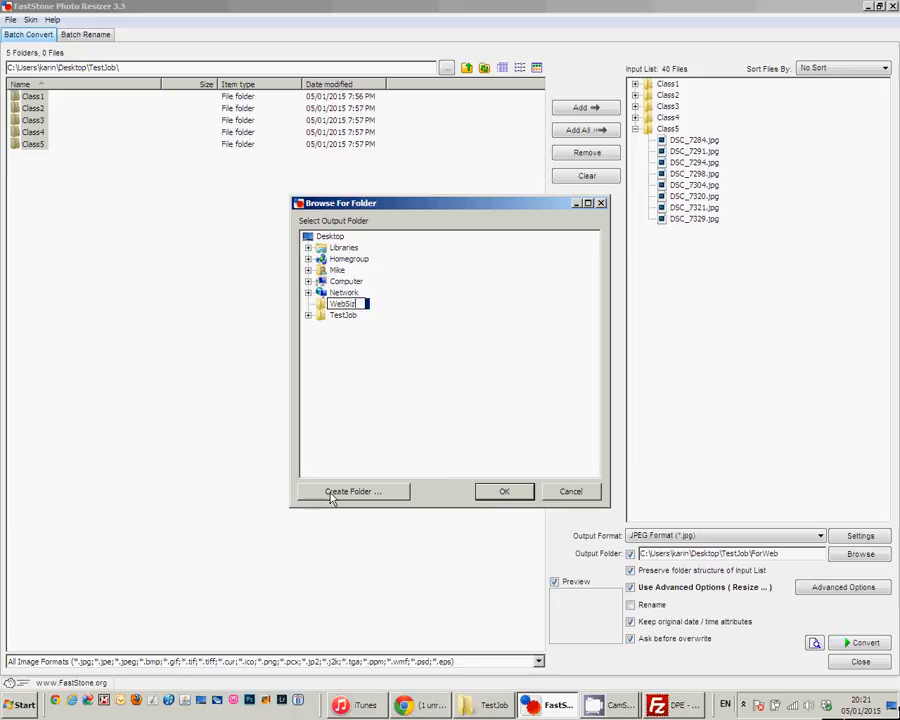
{"action": "left_click", "coordinate": [504, 492]}
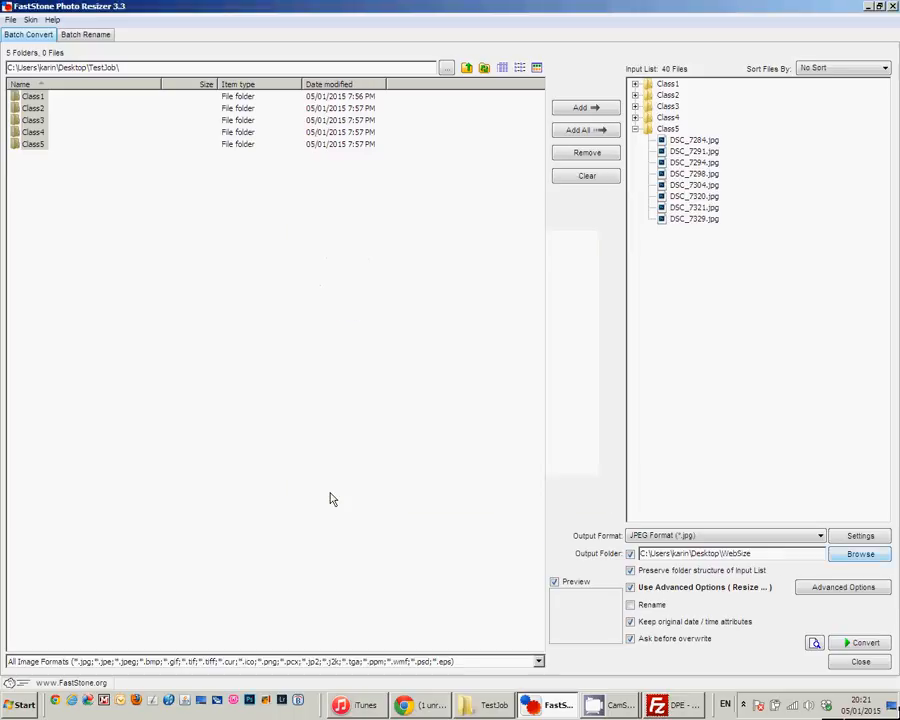
{"action": "mouse_move", "coordinate": [600, 436]}
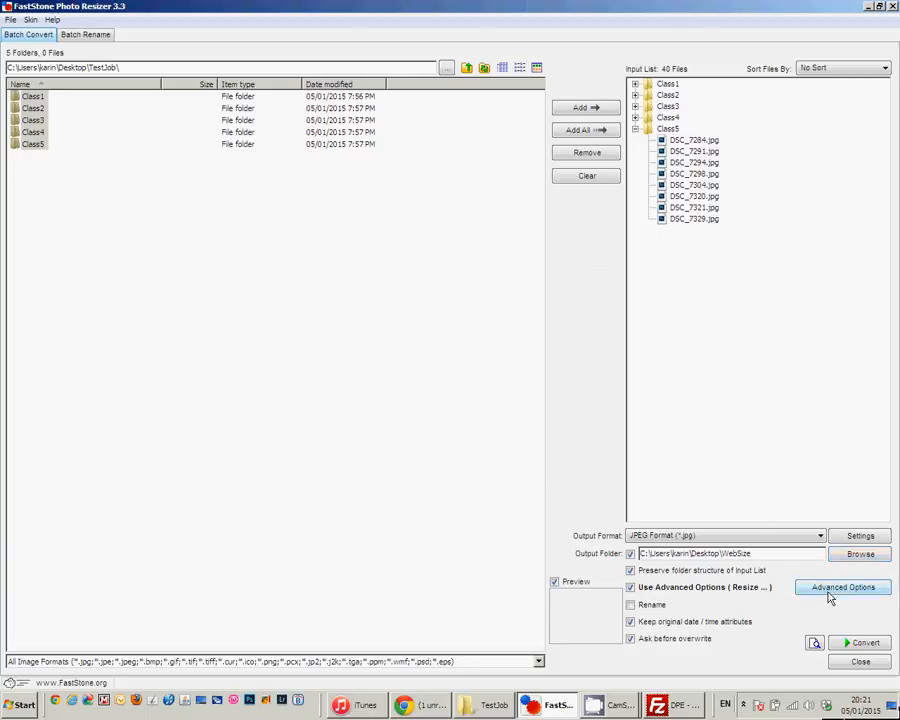
In Advanced Options set resizing to 800 pixels on the long side and accept.
{"action": "left_click", "coordinate": [844, 588]}
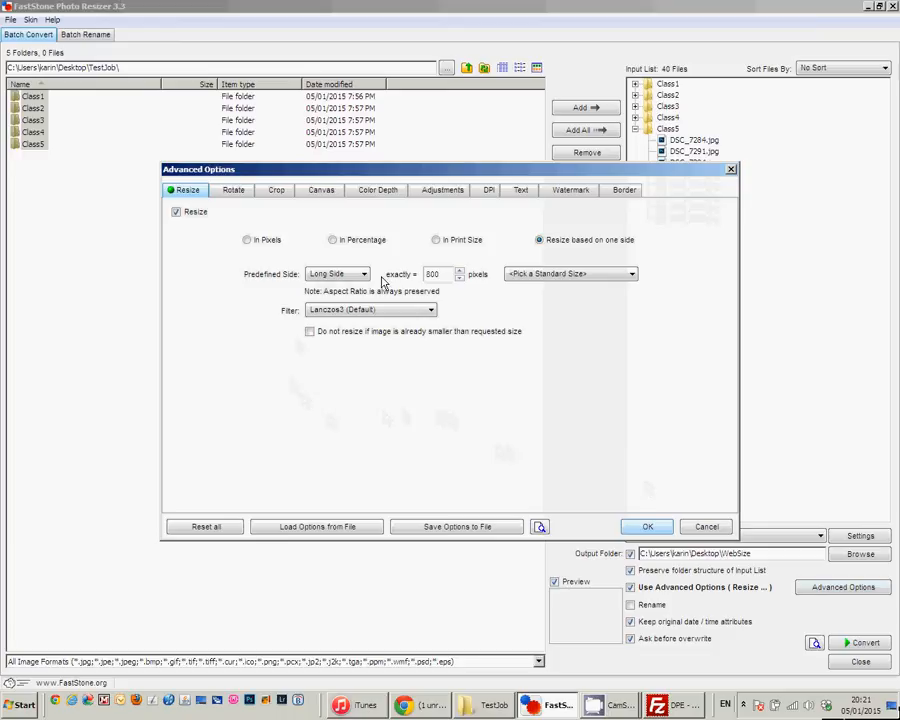
{"action": "mouse_move", "coordinate": [500, 312]}
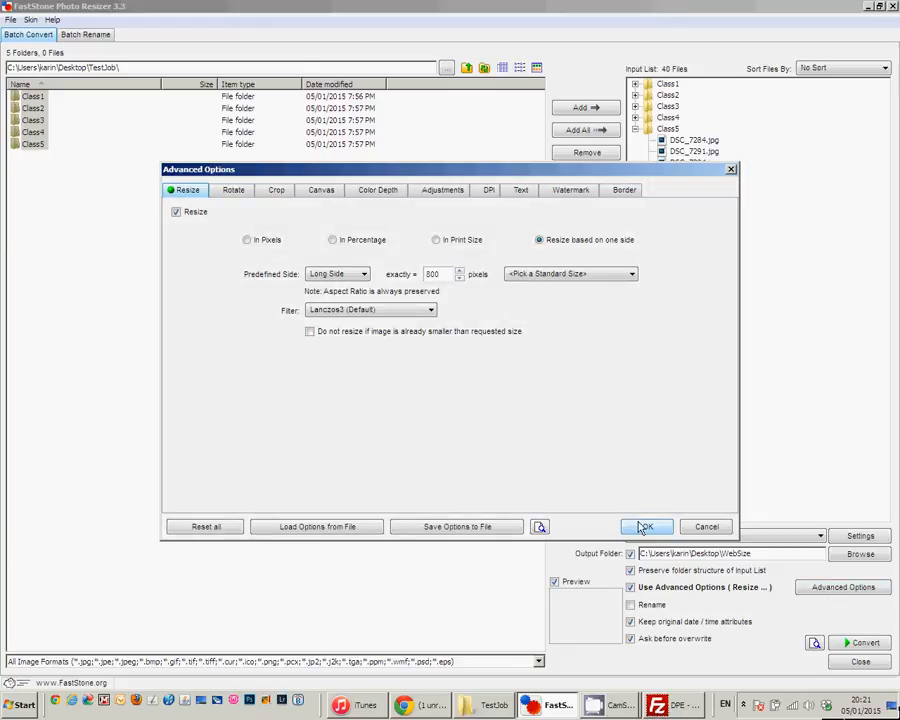
{"action": "left_click", "coordinate": [646, 528]}
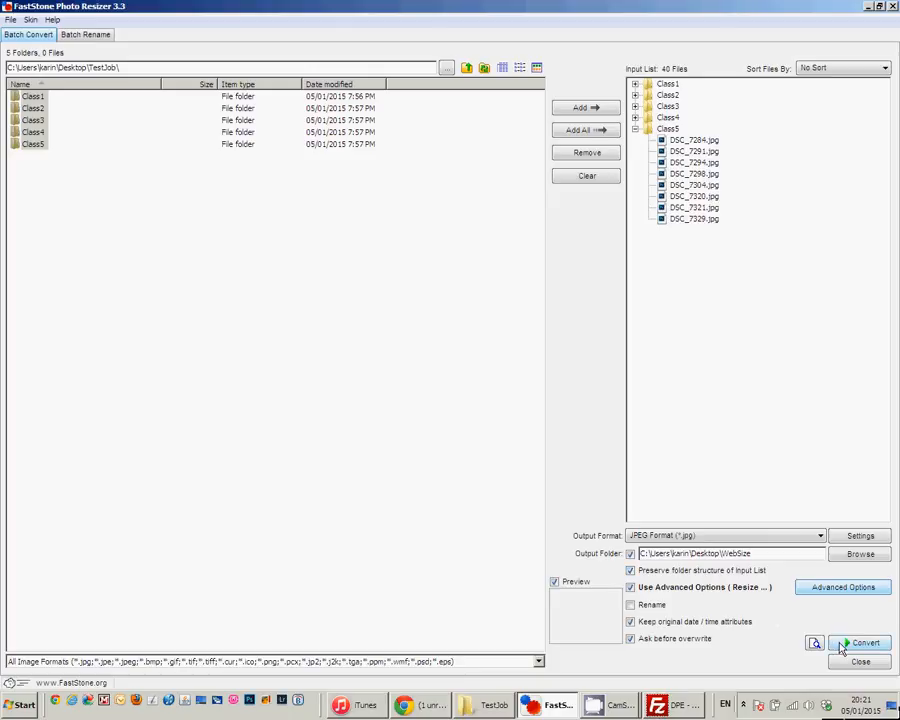
Start converting the queued photos in FastStone.
{"action": "left_click", "coordinate": [862, 642]}
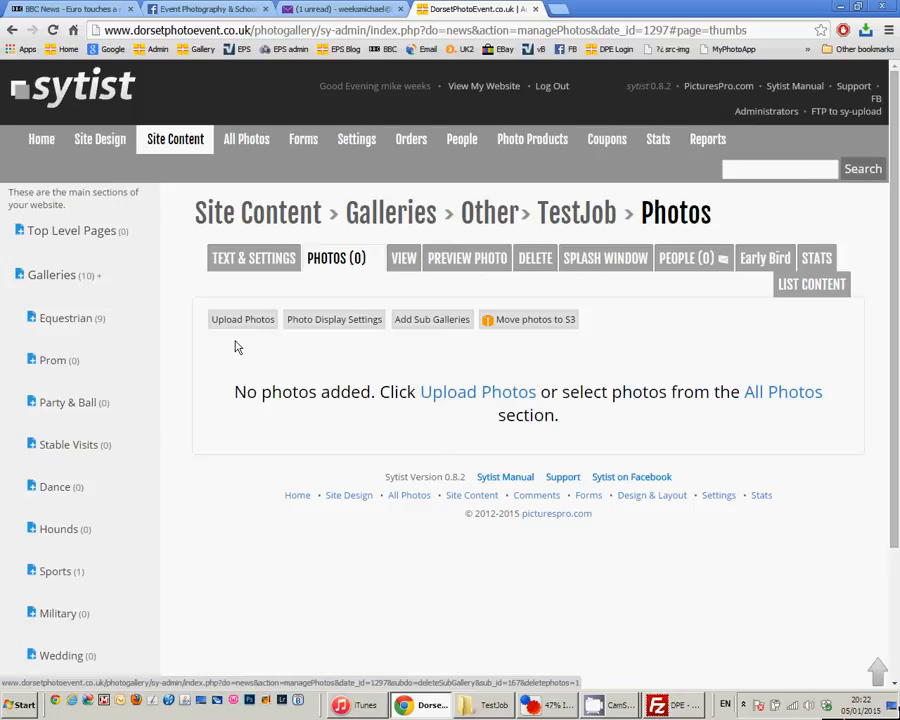
{"action": "mouse_move", "coordinate": [568, 640]}
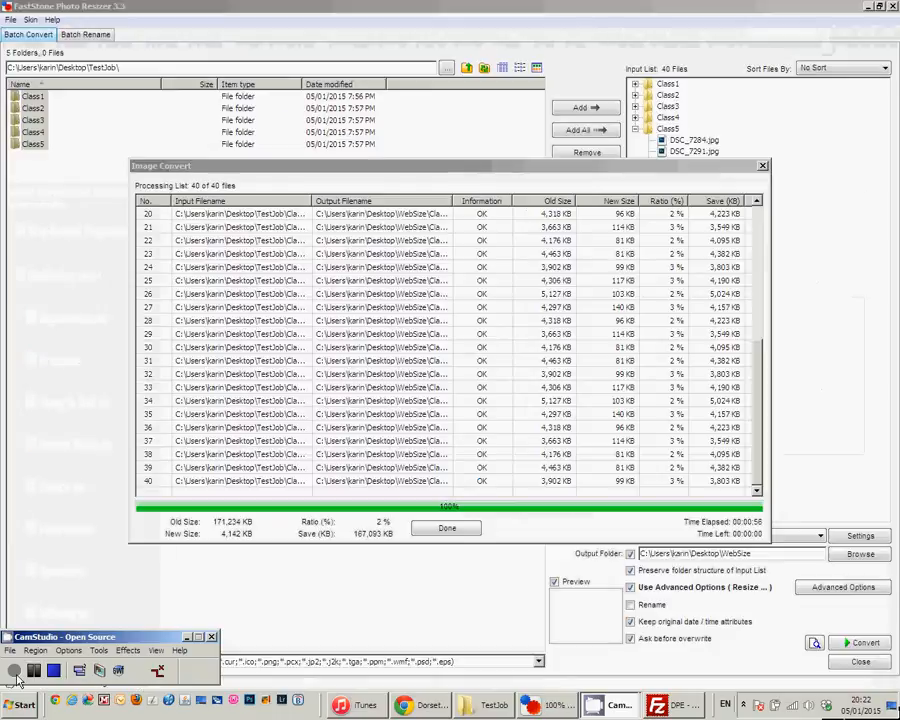
{"action": "mouse_move", "coordinate": [312, 548]}
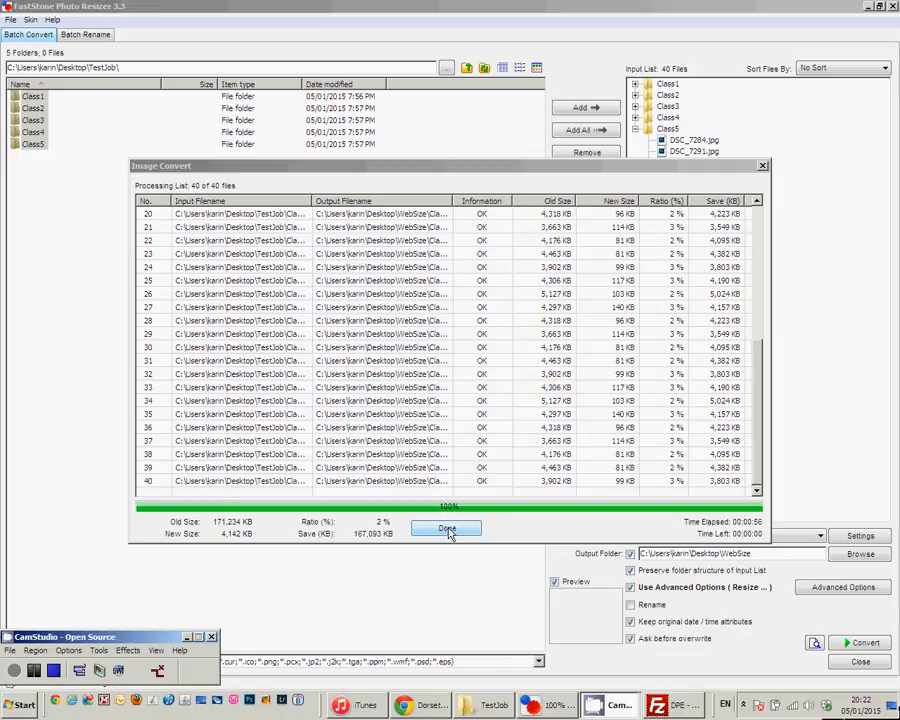
Close the finished conversion report for the 40 photos.
{"action": "left_click", "coordinate": [446, 528]}
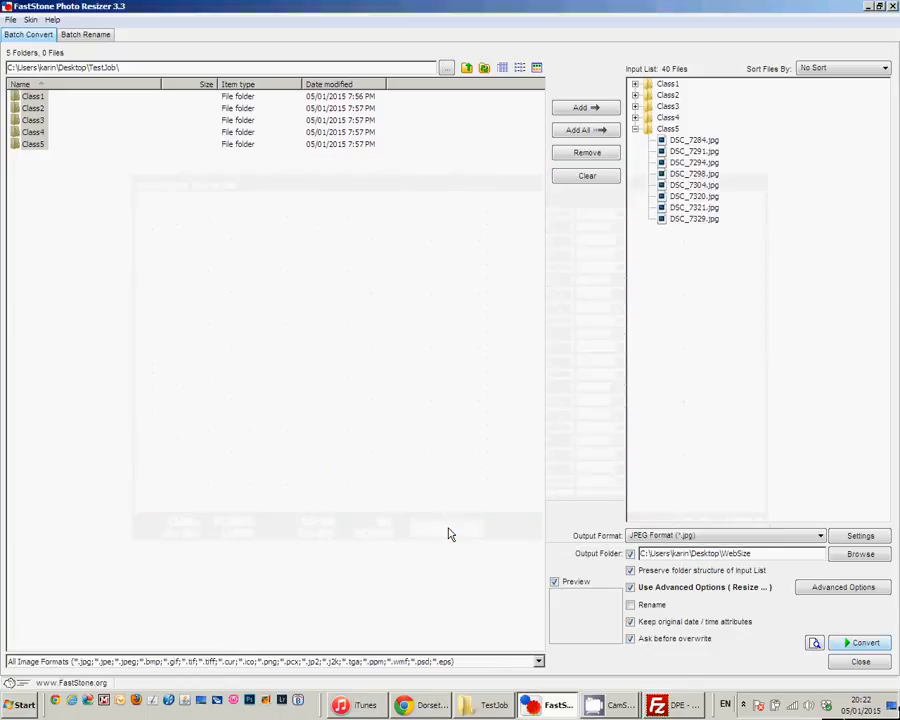
{"action": "mouse_move", "coordinate": [812, 104]}
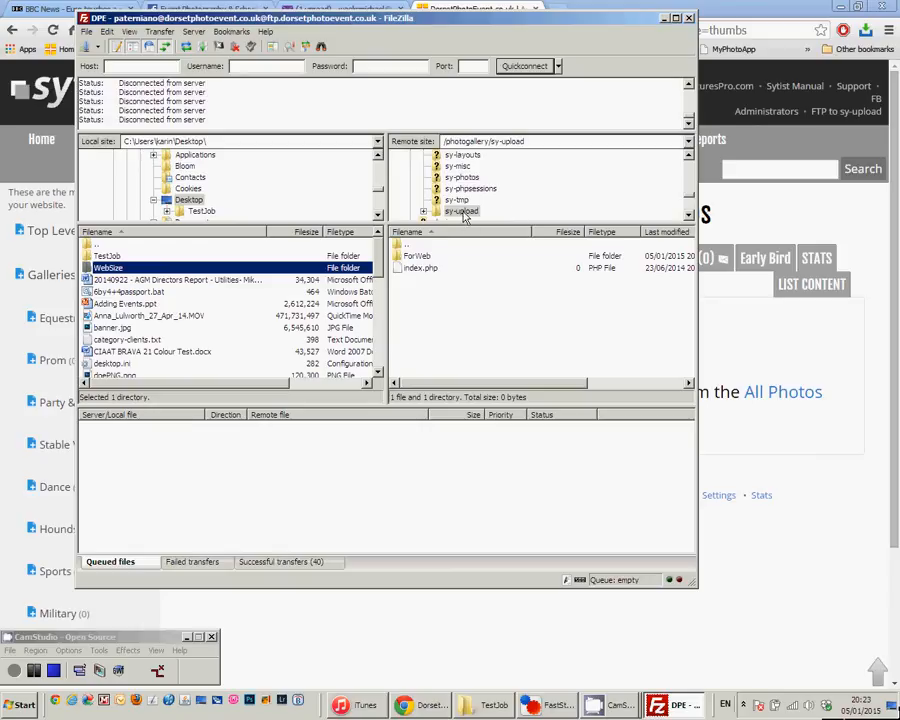
Browse the remote side to the sy-upload folder for the WebSize upload.
{"action": "left_click", "coordinate": [464, 212]}
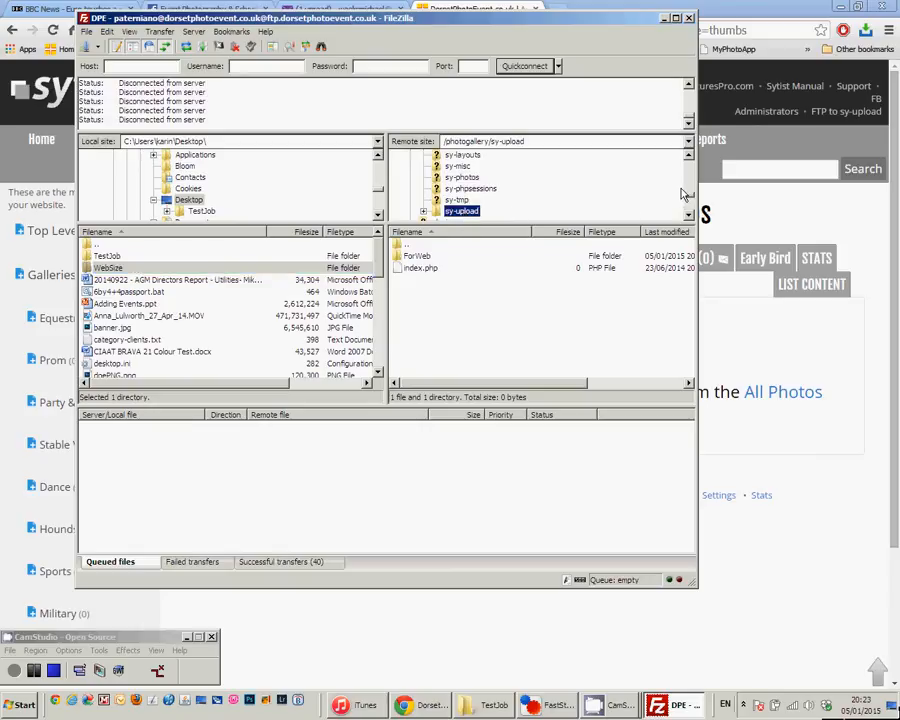
{"action": "mouse_move", "coordinate": [552, 304]}
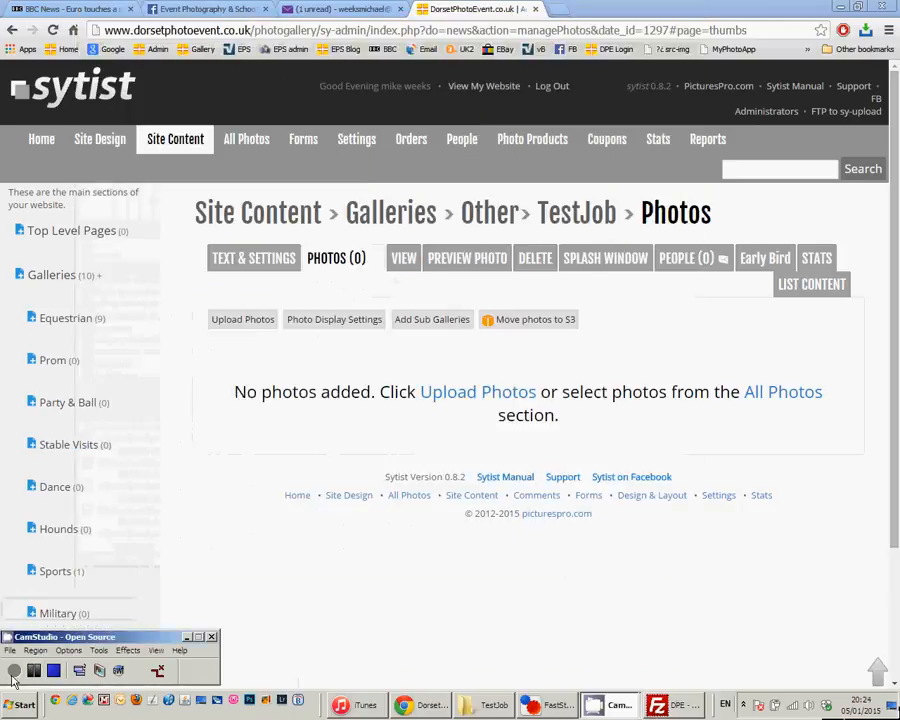
{"action": "mouse_move", "coordinate": [308, 622]}
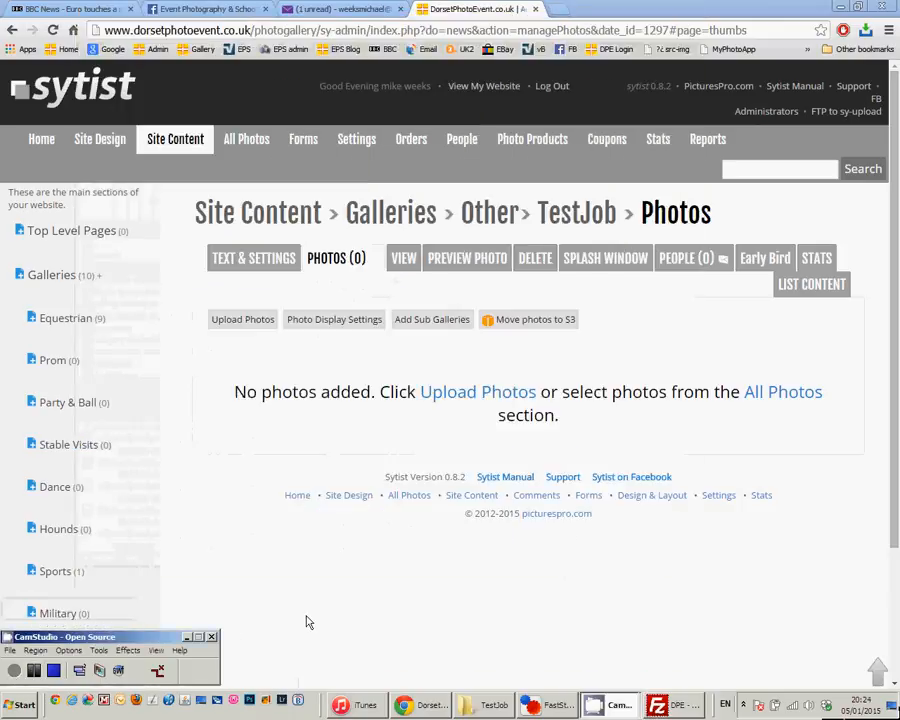
{"action": "mouse_move", "coordinate": [284, 420]}
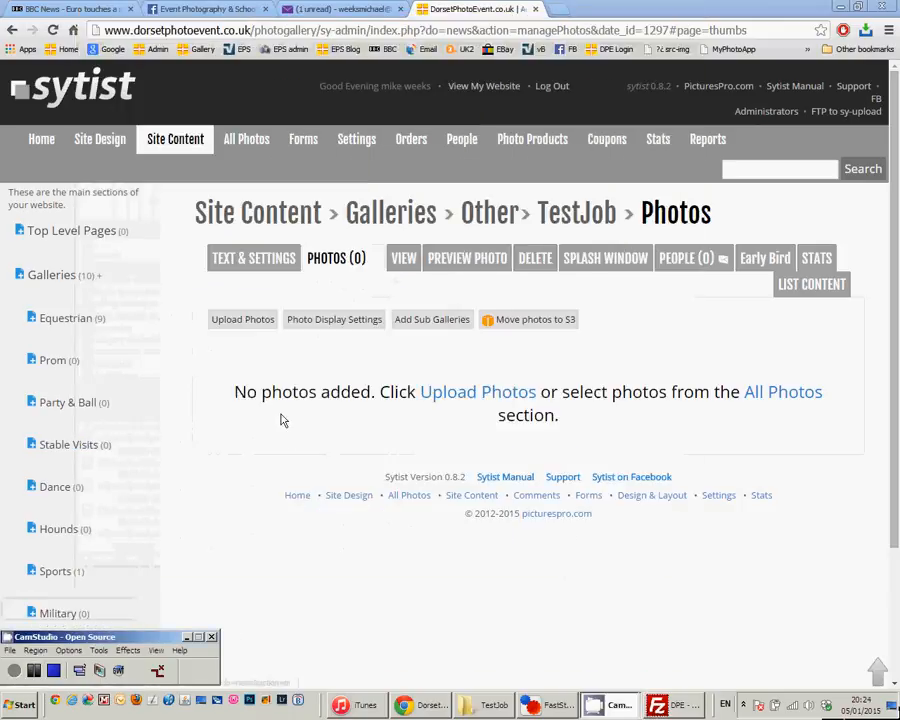
From Upload Photos, process the WebSize FTP folder into the TestJob gallery.
{"action": "left_click", "coordinate": [242, 320]}
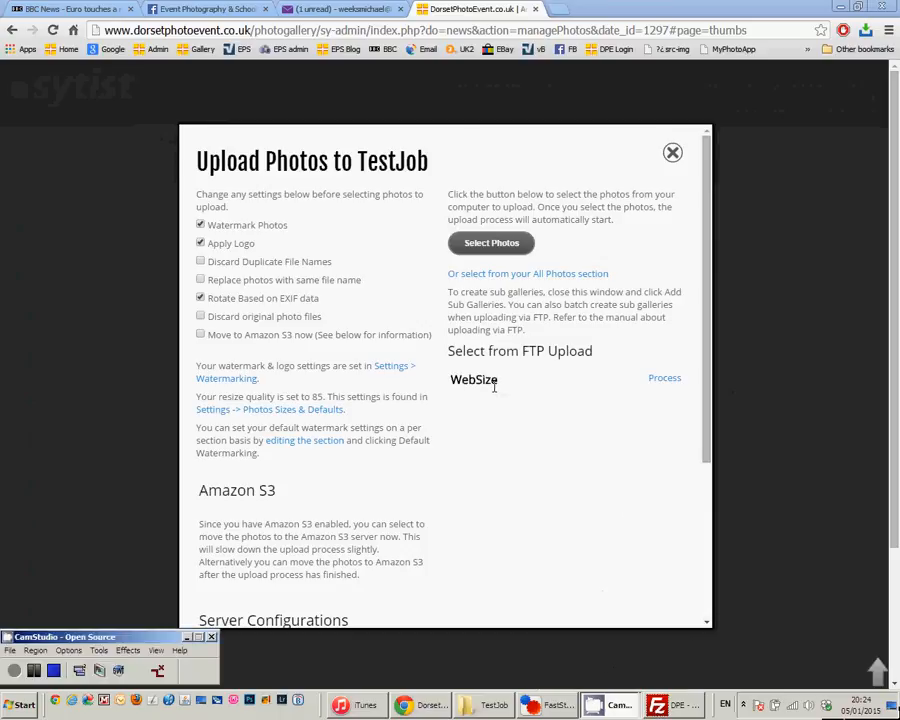
{"action": "mouse_move", "coordinate": [660, 390]}
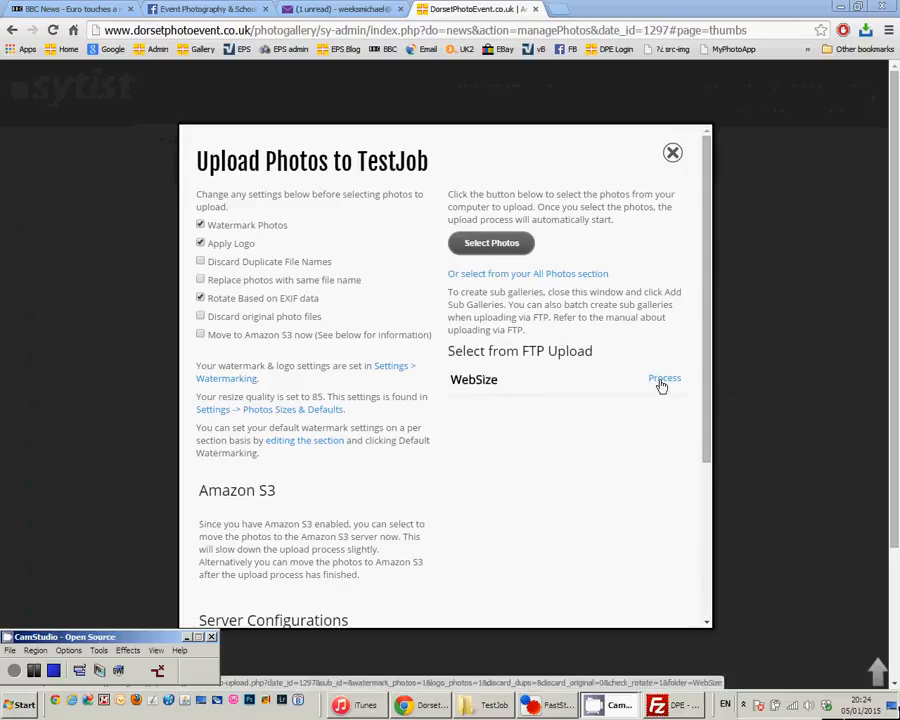
{"action": "left_click", "coordinate": [664, 380]}
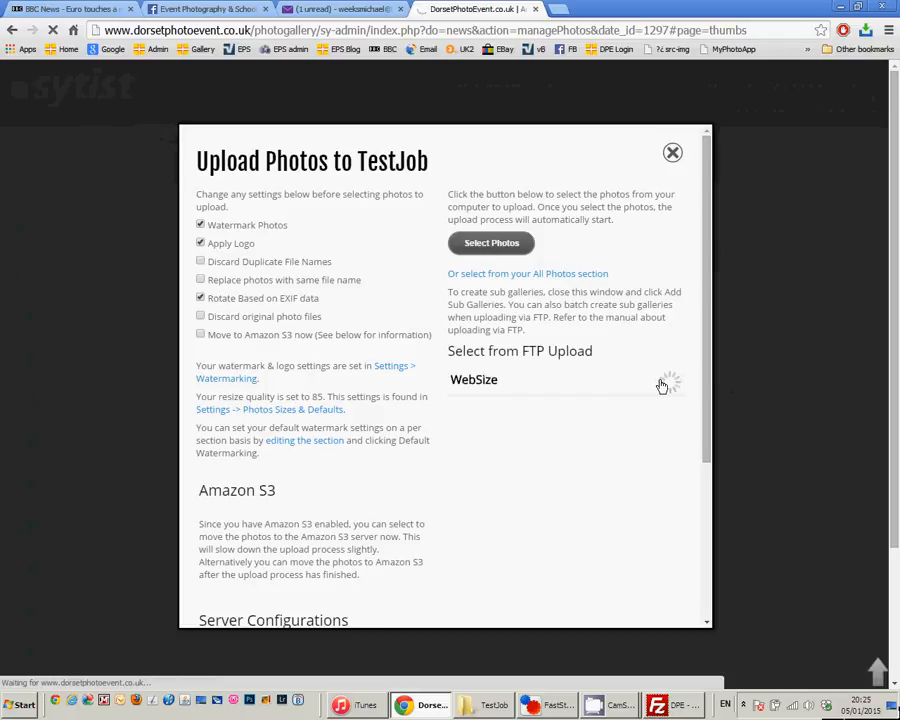
{"action": "left_click", "coordinate": [472, 380]}
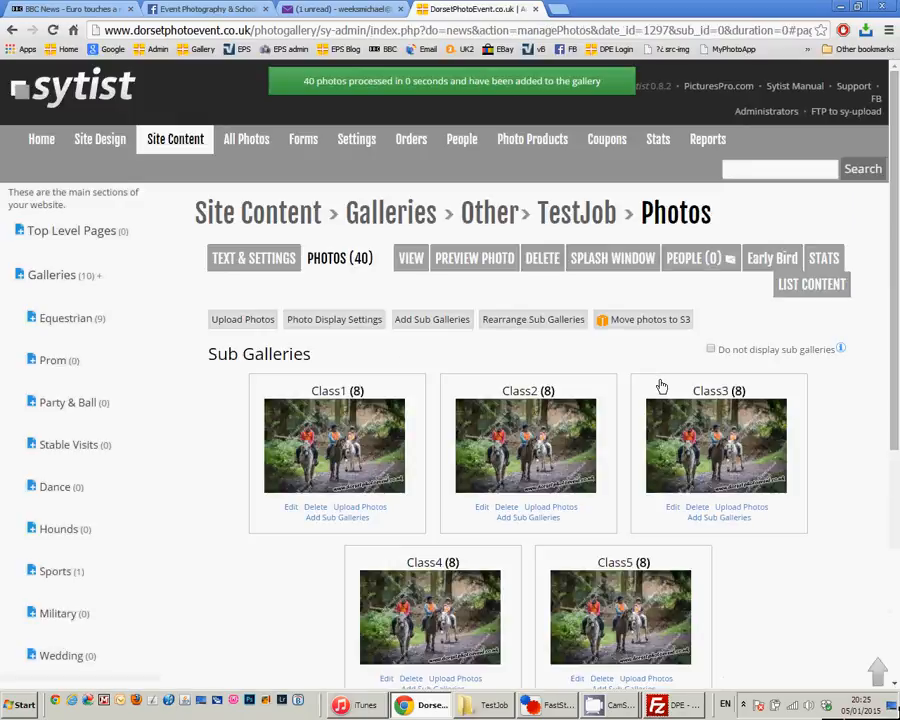
{"action": "mouse_move", "coordinate": [672, 404]}
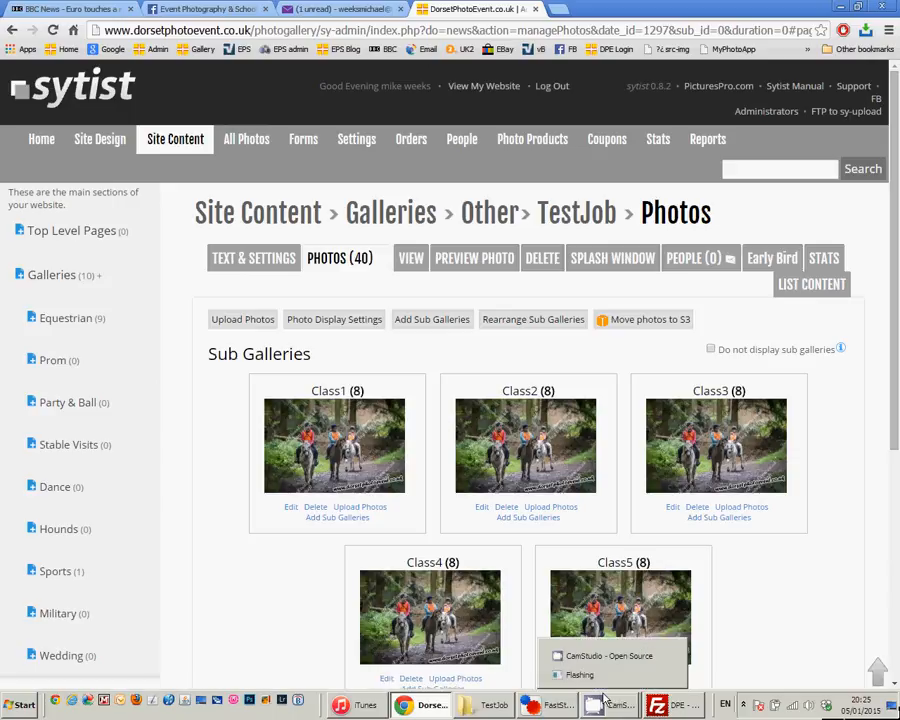
Switch from the browser to Windows Explorer on the TestJob folder.
{"action": "left_click", "coordinate": [490, 704]}
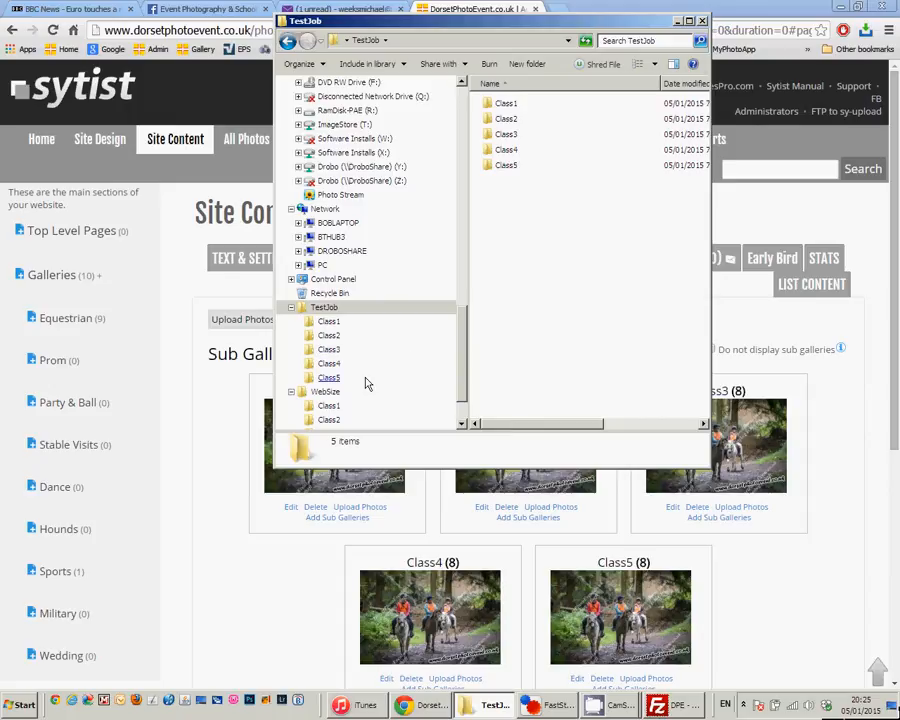
In WebSize, copy and paste Class5 and rename the copy to Class6.
{"action": "left_click", "coordinate": [324, 390]}
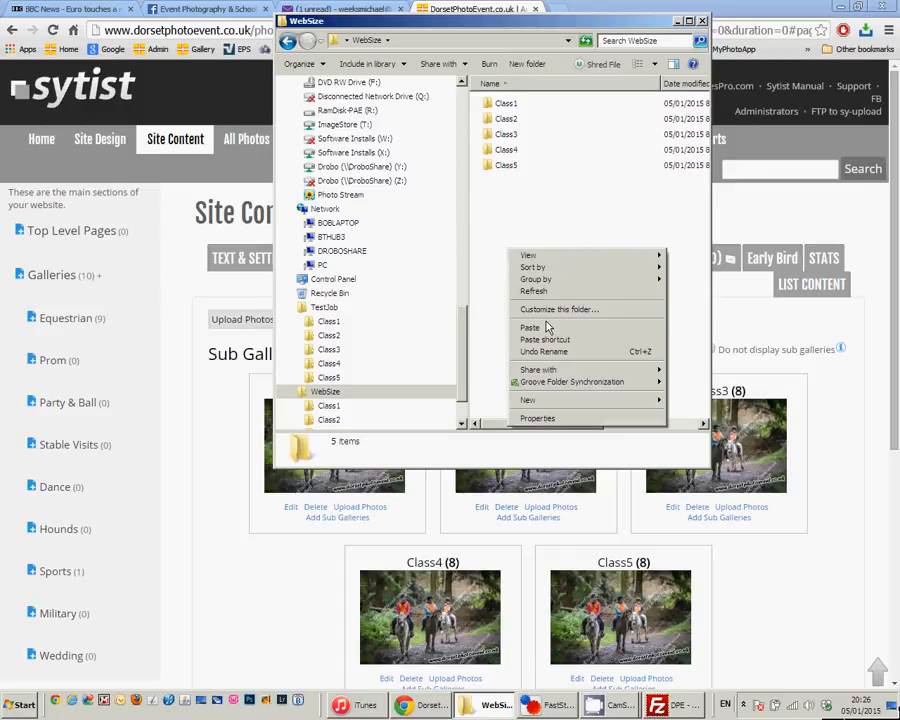
{"action": "mouse_move", "coordinate": [512, 236]}
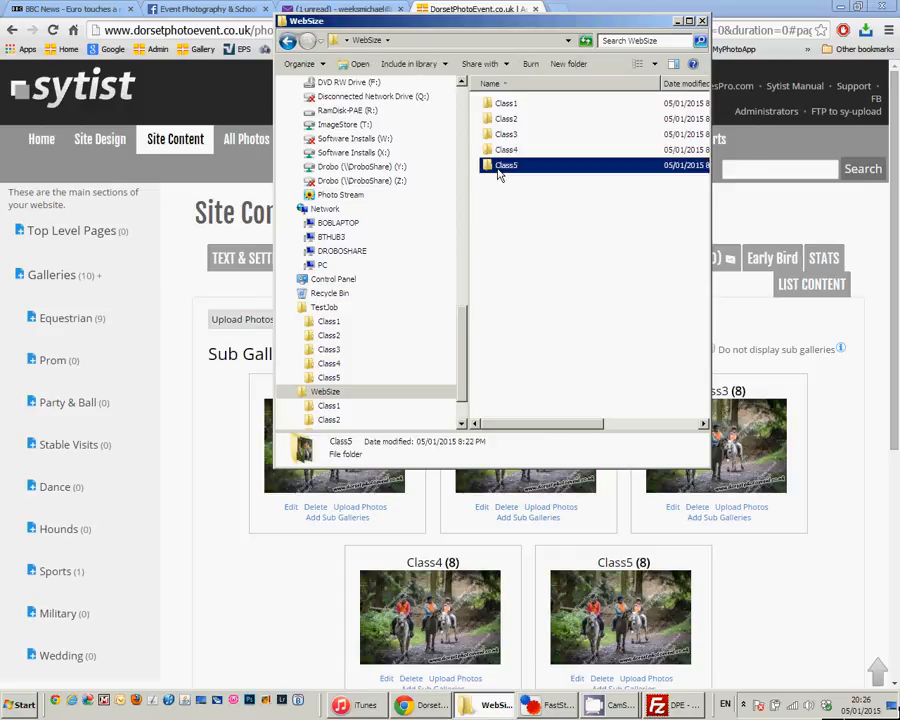
{"action": "right_click", "coordinate": [506, 164]}
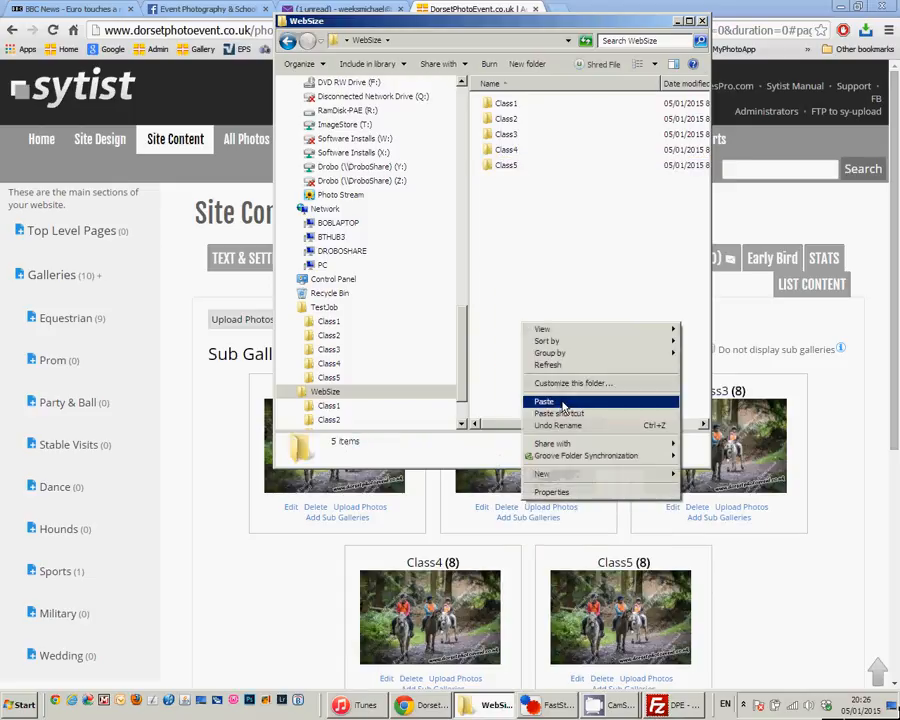
{"action": "left_click", "coordinate": [544, 400]}
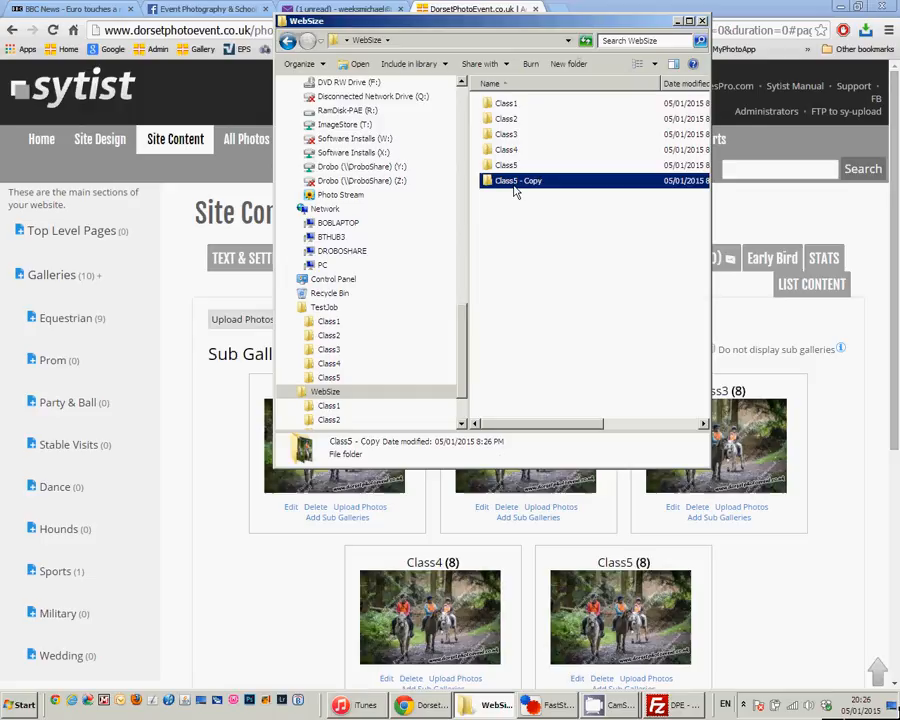
{"action": "right_click", "coordinate": [516, 180]}
{"action": "type", "text": "Class6"}
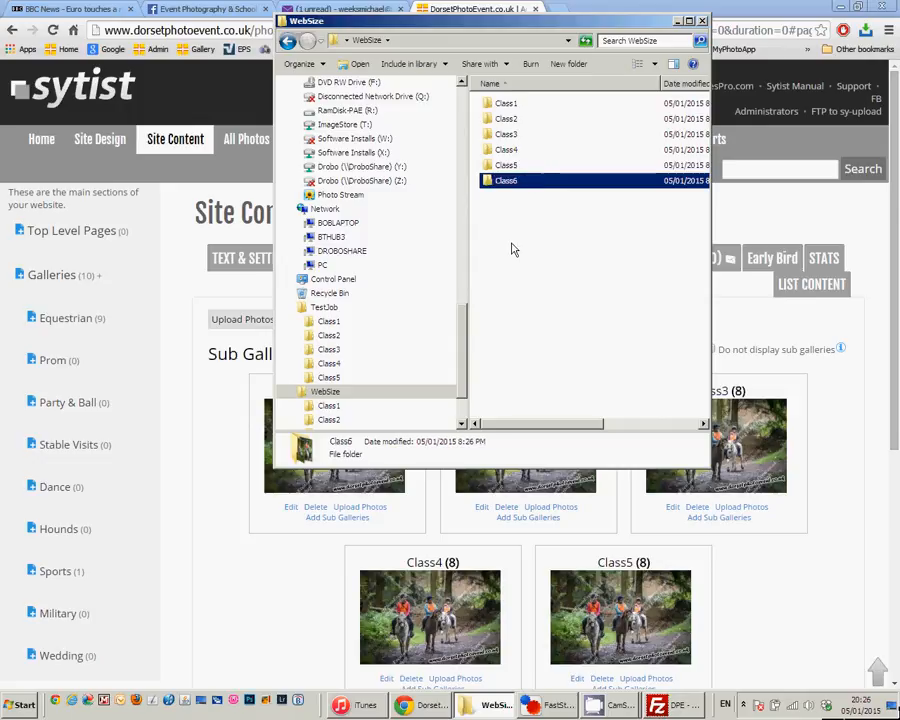
{"action": "right_click", "coordinate": [510, 250]}
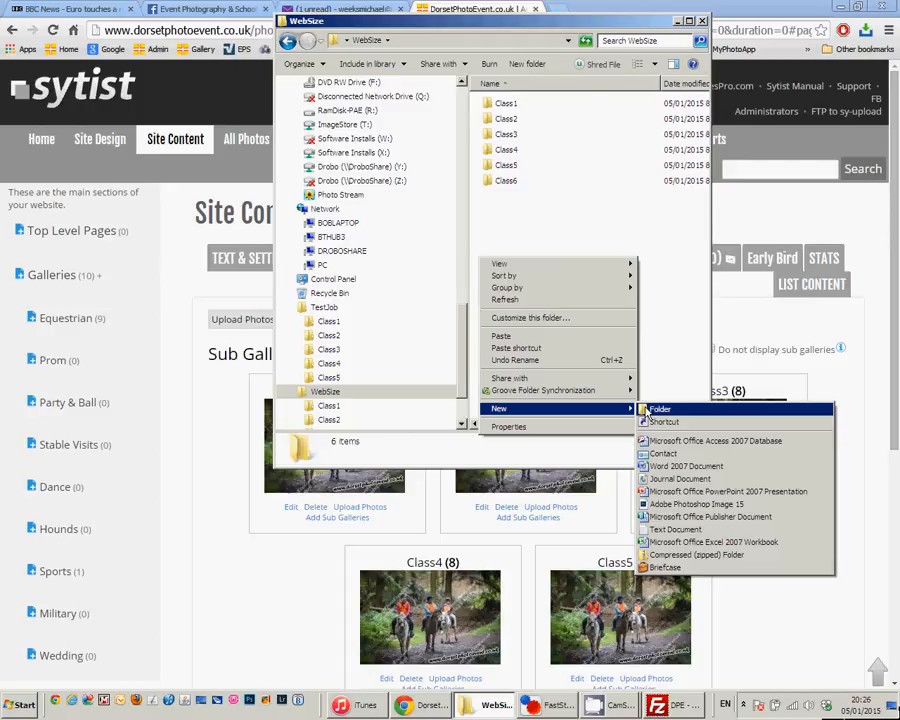
Create an Upload1 folder in WebSize and move Class6 into it.
{"action": "left_click", "coordinate": [660, 408]}
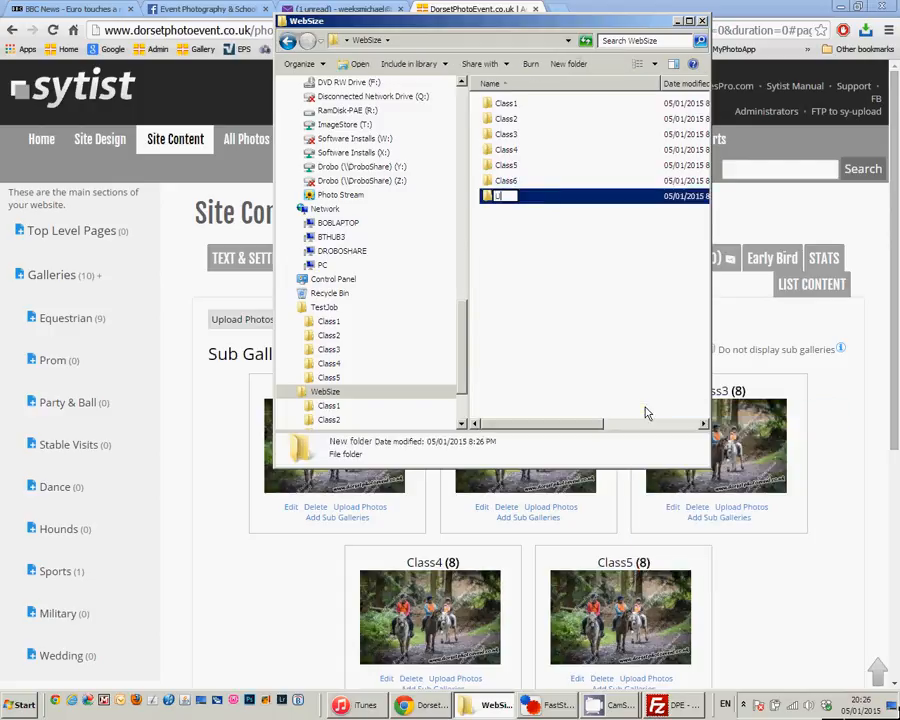
{"action": "type", "text": "Upload1"}
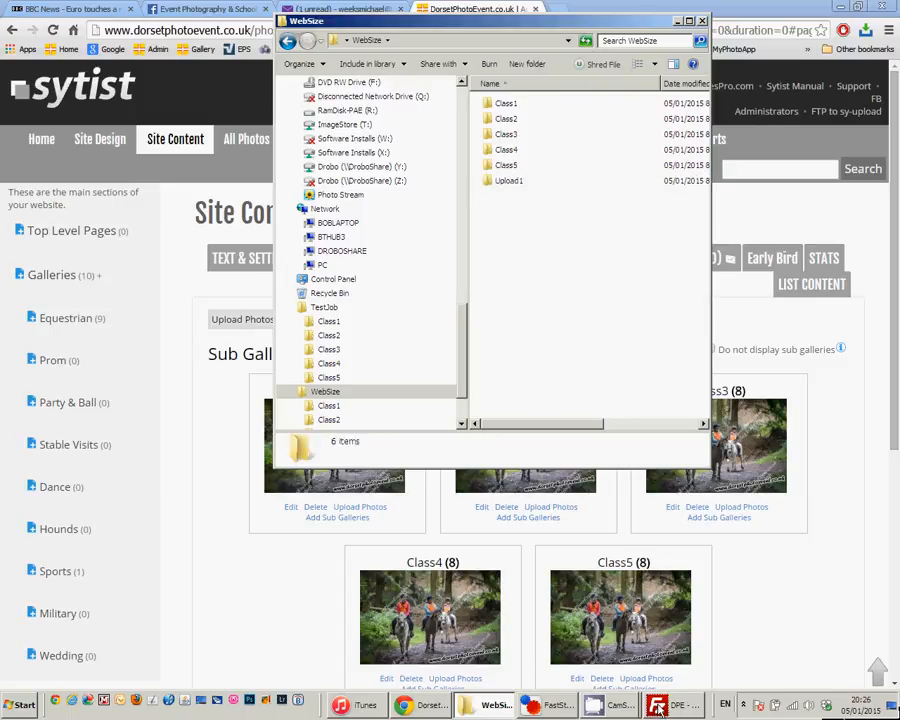
{"action": "left_click", "coordinate": [676, 704]}
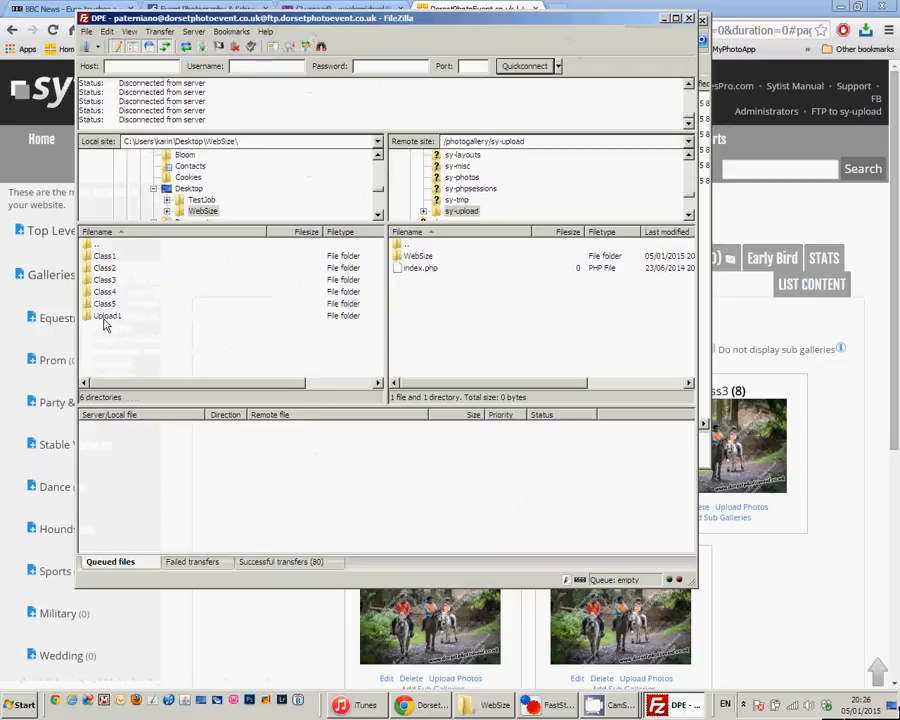
Upload the local Upload1 folder containing Class6 to the server's sy-upload folder and return to the browser.
{"action": "double_click", "coordinate": [108, 316]}
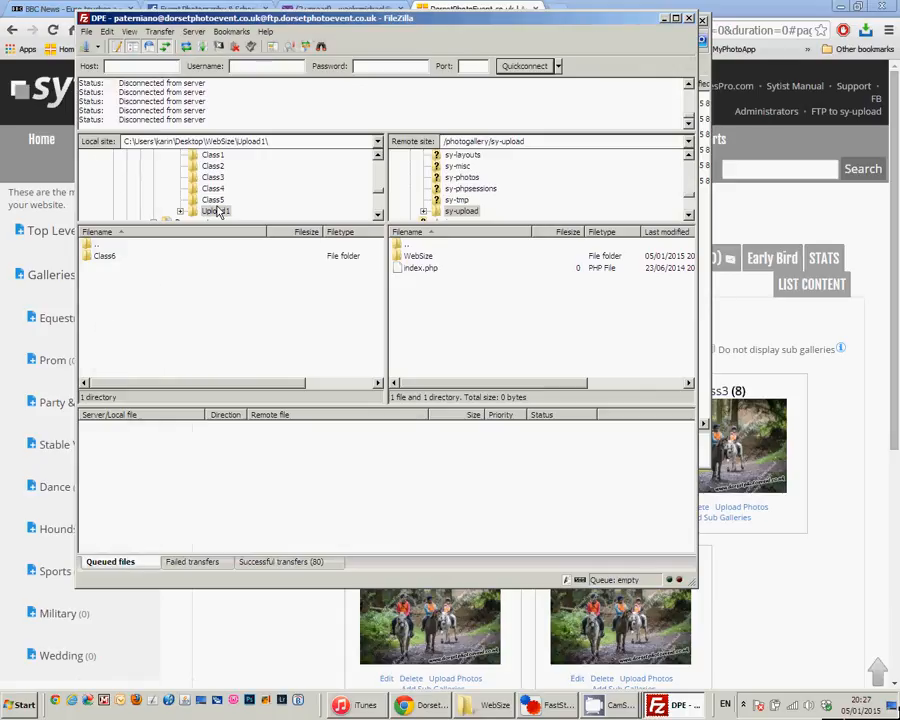
{"action": "left_click", "coordinate": [216, 212]}
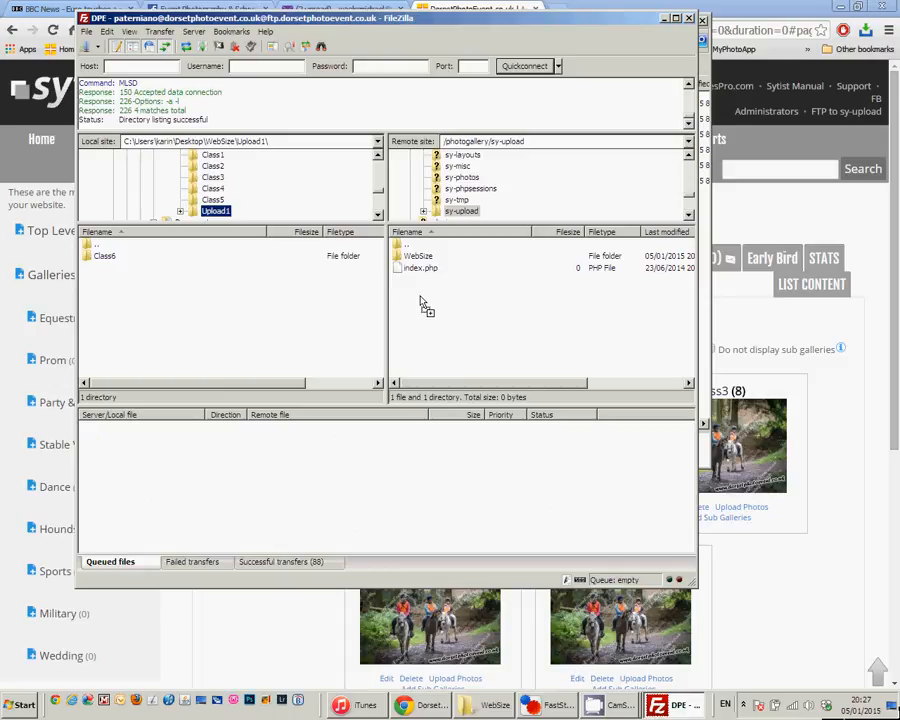
{"action": "mouse_move", "coordinate": [428, 314]}
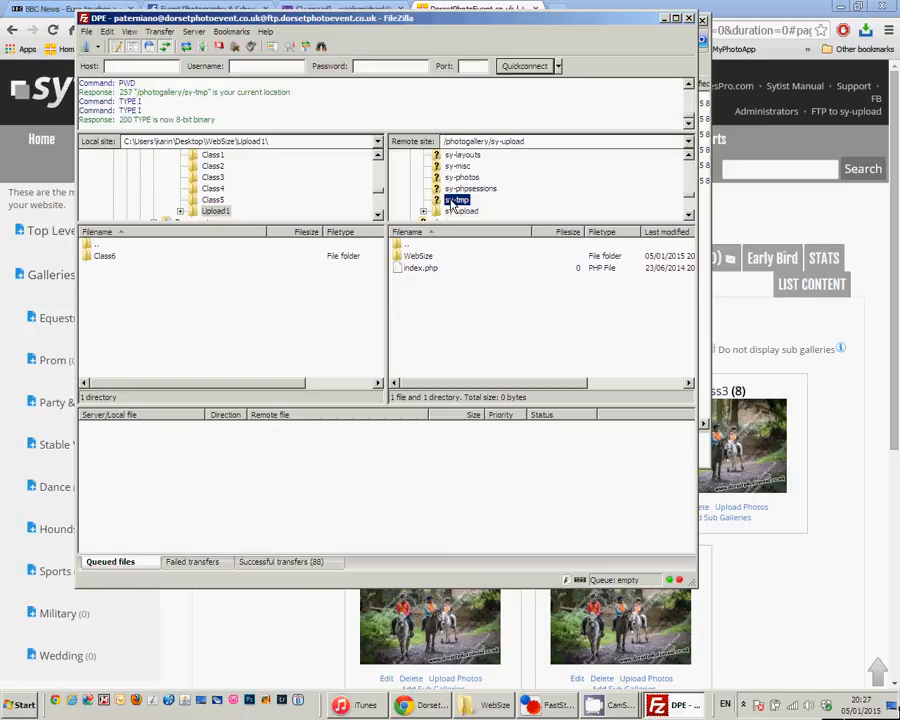
{"action": "left_click", "coordinate": [462, 210]}
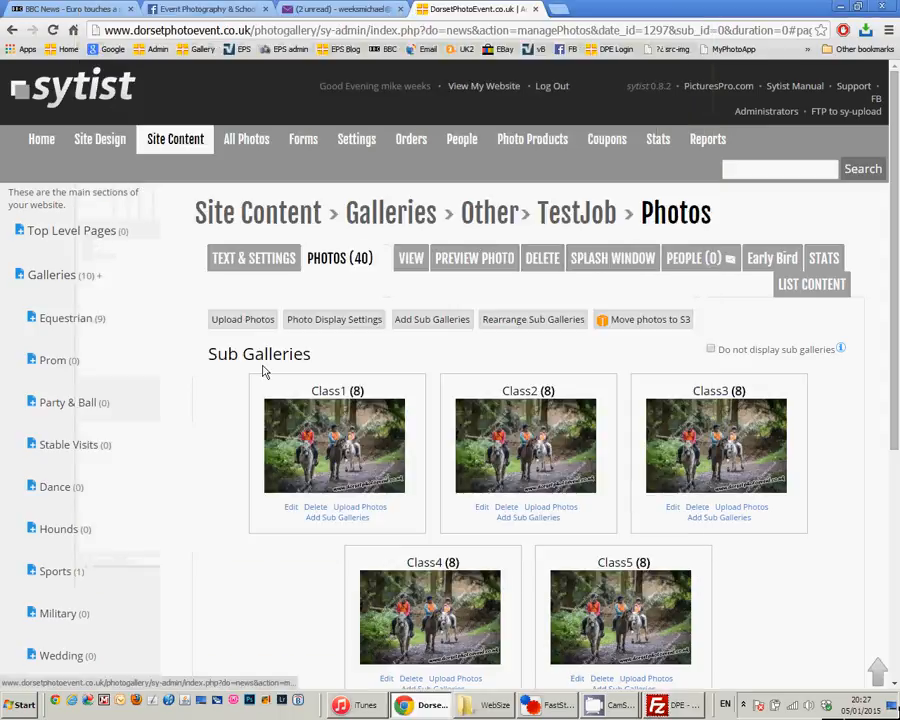
Process the Upload1 FTP folder so TestJob gains a Class6 sub-gallery, totalling 48 photos.
{"action": "left_click", "coordinate": [242, 320]}
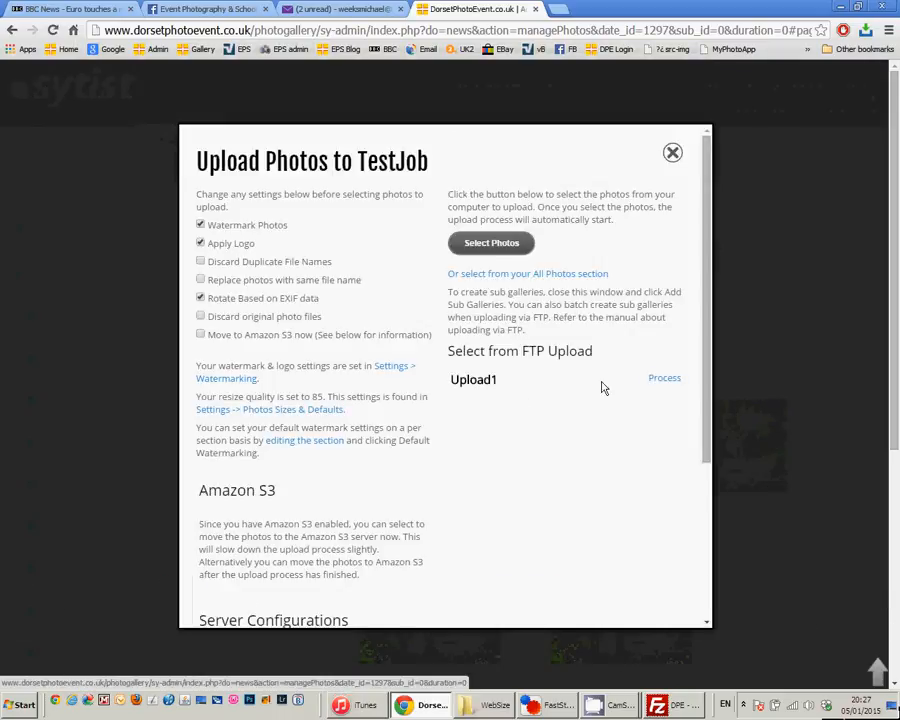
{"action": "left_click", "coordinate": [664, 378]}
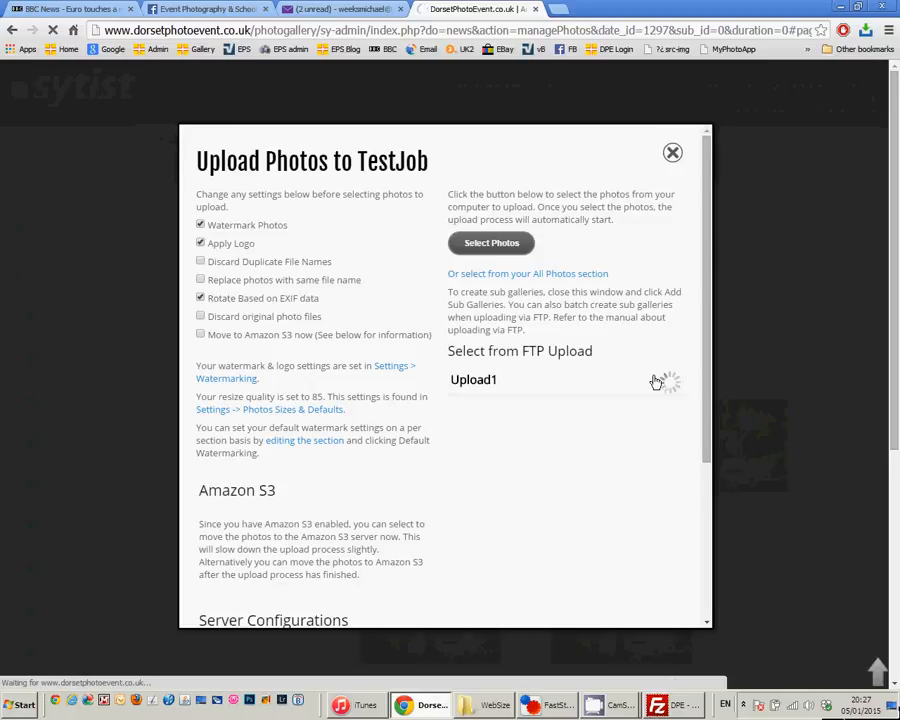
{"action": "left_click", "coordinate": [472, 380]}
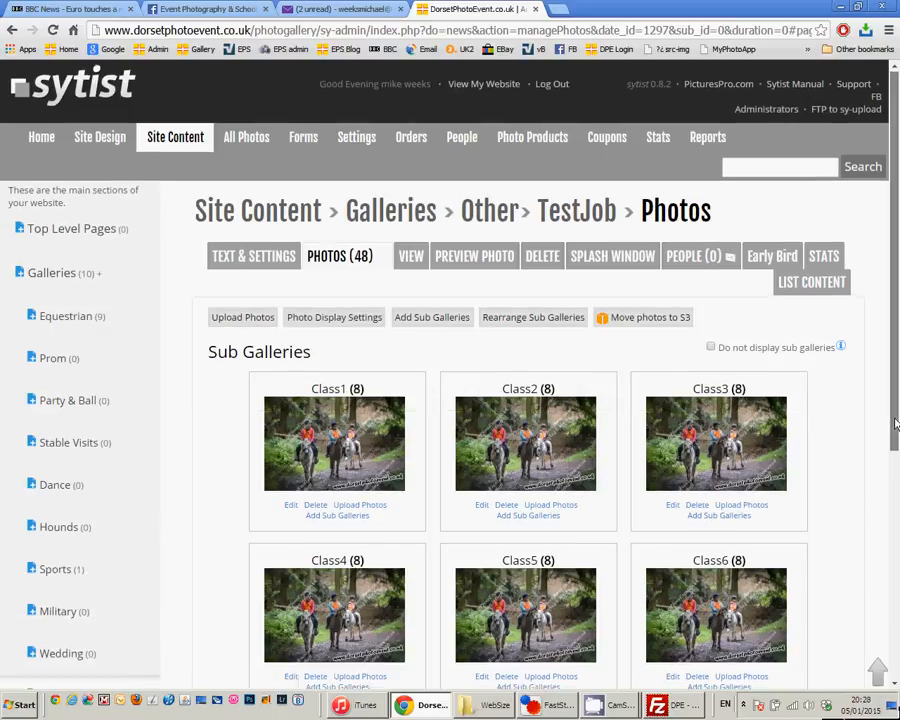
{"action": "scroll", "scroll_direction": "down", "scroll_amount": 3}
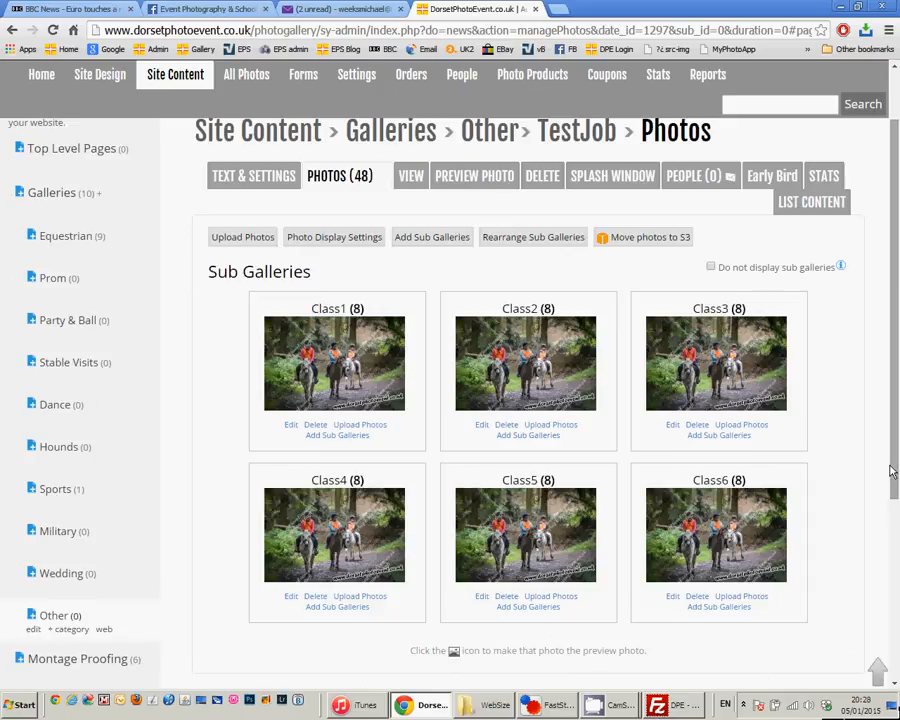
{"action": "mouse_move", "coordinate": [612, 680]}
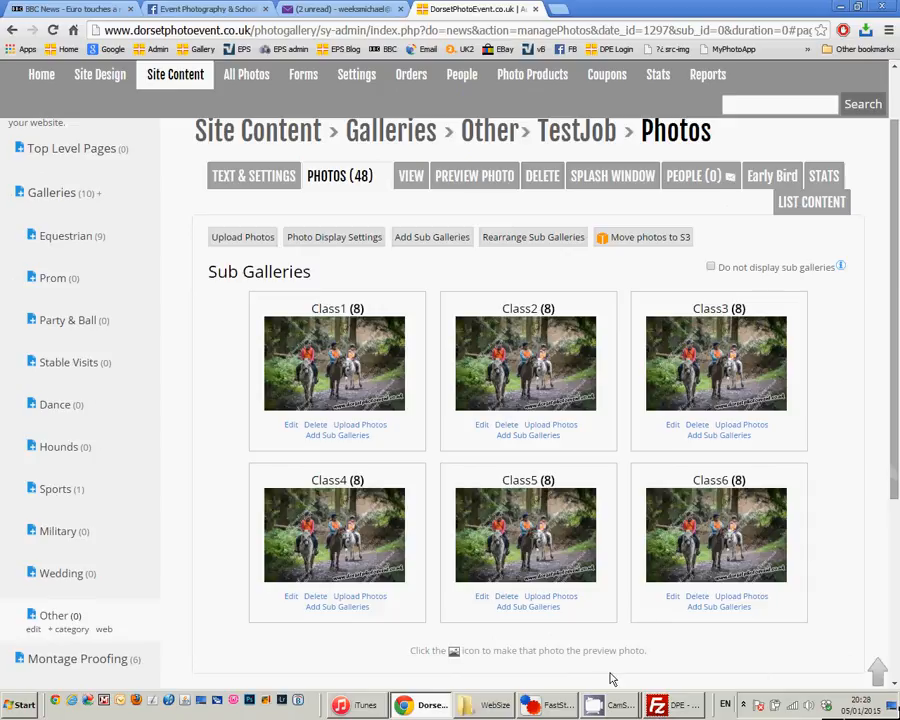
{"action": "left_click", "coordinate": [610, 704]}
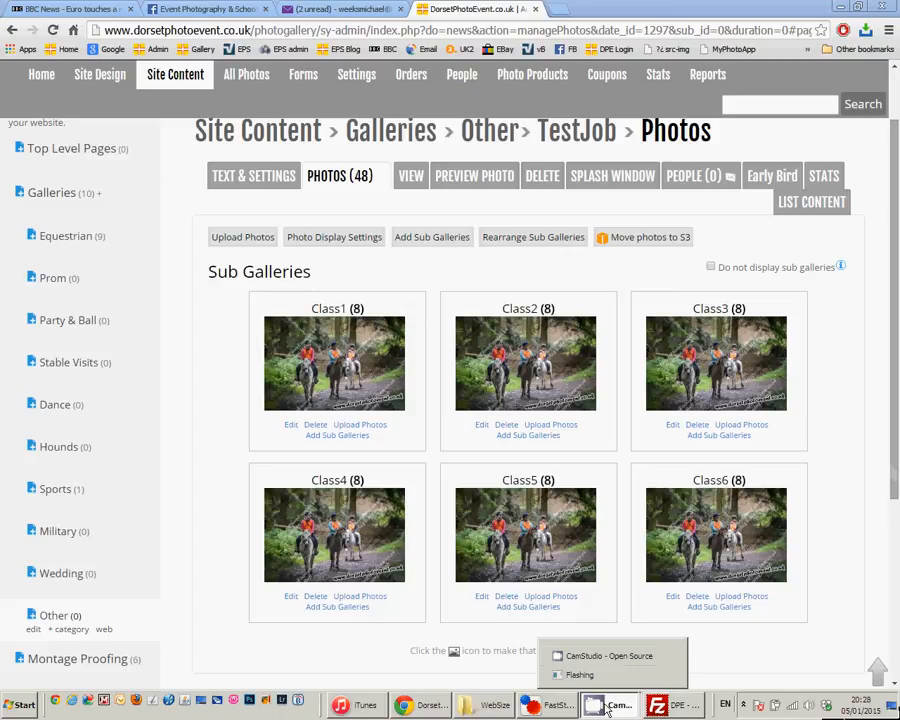